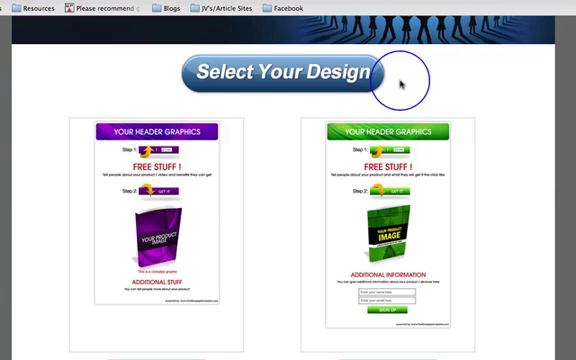
Step: Scroll the template gallery down toward the red-headed Design 3 template
{"action": "scroll", "scroll_direction": "down", "scroll_amount": 3}
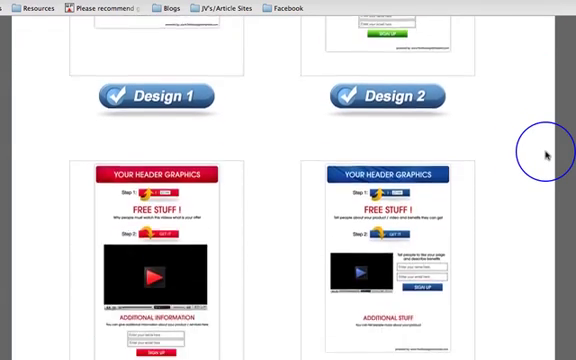
{"action": "scroll", "scroll_direction": "down", "scroll_amount": 3}
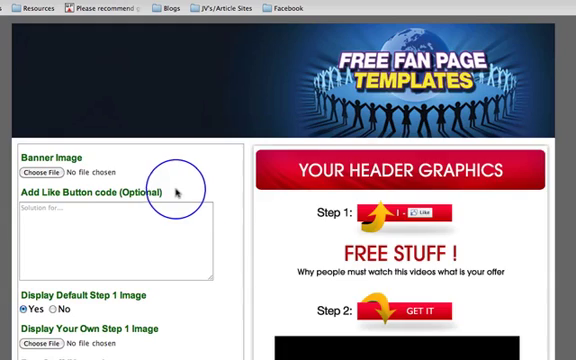
Step: Upload the banner image file into the Banner Image field
{"action": "scroll", "scroll_direction": "down", "scroll_amount": 3}
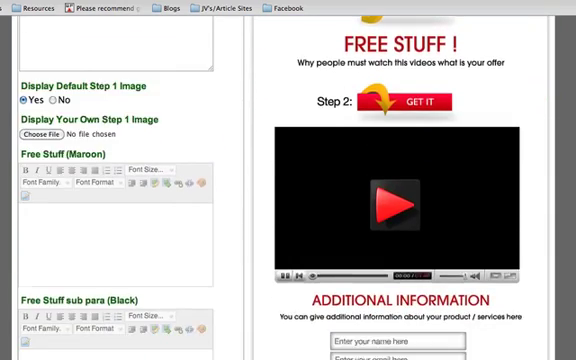
{"action": "scroll", "scroll_direction": "up", "scroll_amount": 3}
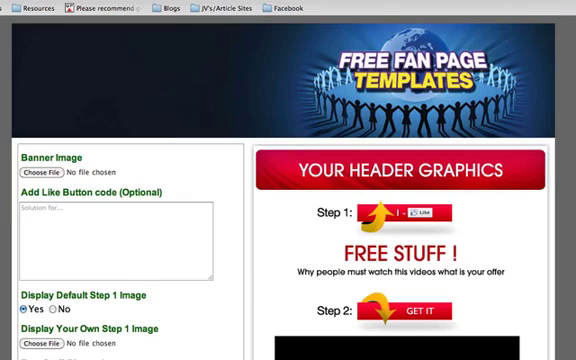
{"action": "scroll", "scroll_direction": "down", "scroll_amount": 3}
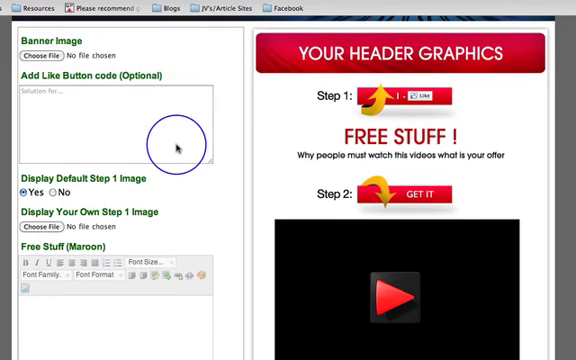
{"action": "left_click", "coordinate": [40, 48]}
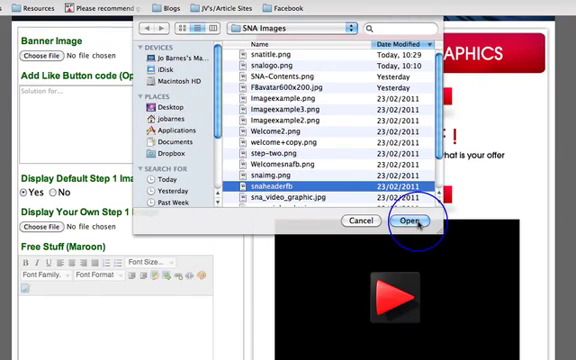
{"action": "left_click", "coordinate": [408, 220]}
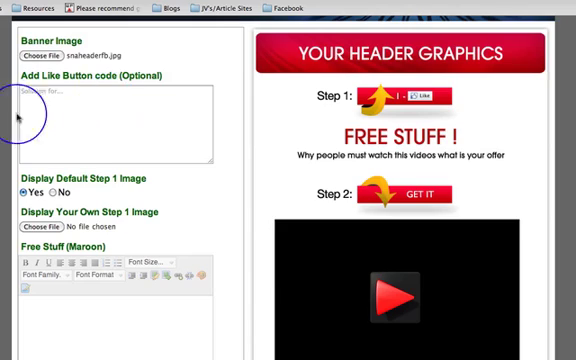
Step: Turn off the default Step 1 image and upload step-one.png as the custom Step 1 image
{"action": "scroll", "scroll_direction": "down", "scroll_amount": 3}
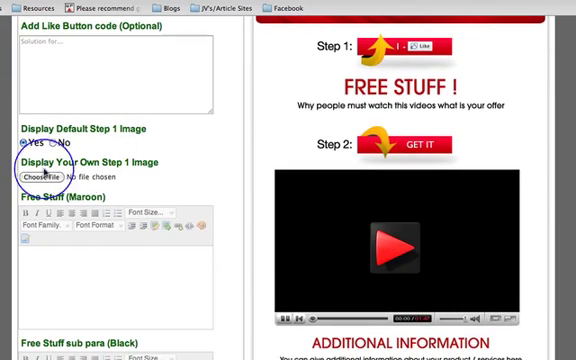
{"action": "left_click", "coordinate": [20, 144]}
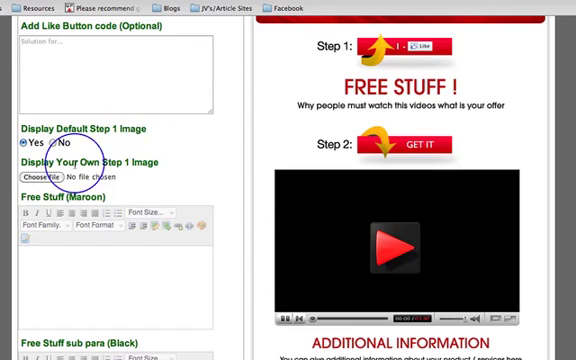
{"action": "left_click", "coordinate": [42, 176]}
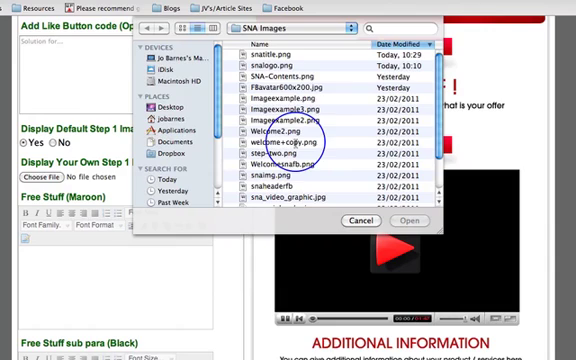
{"action": "scroll", "scroll_direction": "down", "scroll_amount": 3}
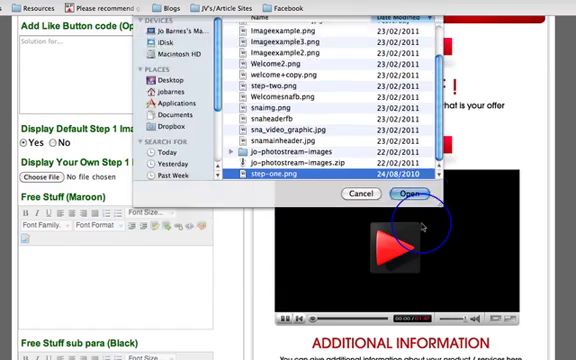
{"action": "left_click", "coordinate": [398, 192]}
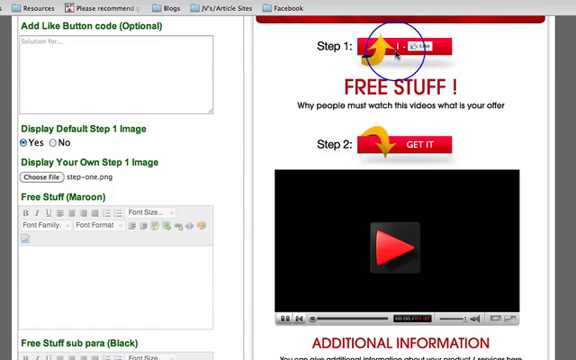
{"action": "mouse_move", "coordinate": [172, 148]}
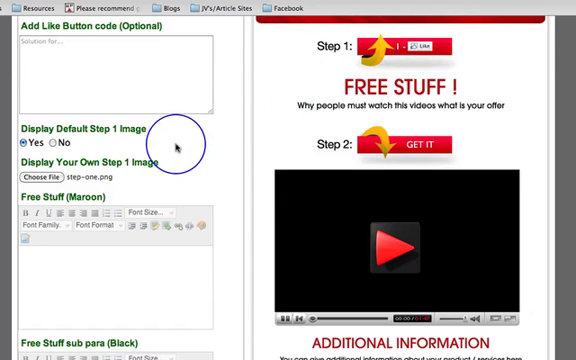
Step: Insert the Welcome to the Social Networking Academy! image into the Free Stuff (Maroon) editor
{"action": "scroll", "scroll_direction": "down", "scroll_amount": 3}
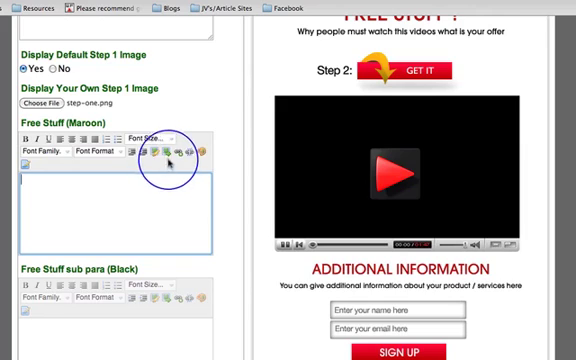
{"action": "left_click", "coordinate": [158, 144]}
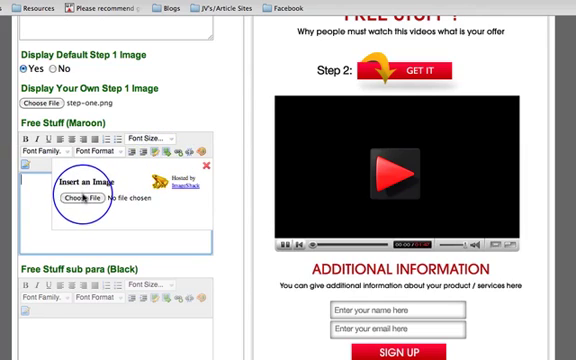
{"action": "left_click", "coordinate": [70, 204]}
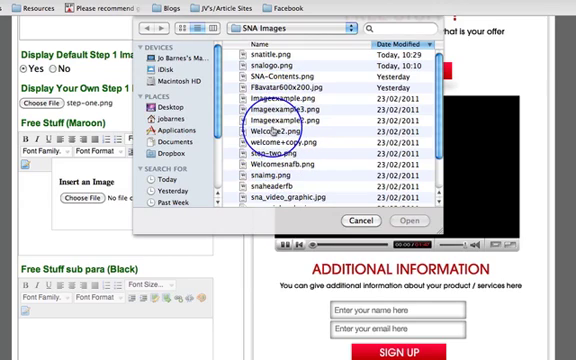
{"action": "left_click", "coordinate": [290, 134]}
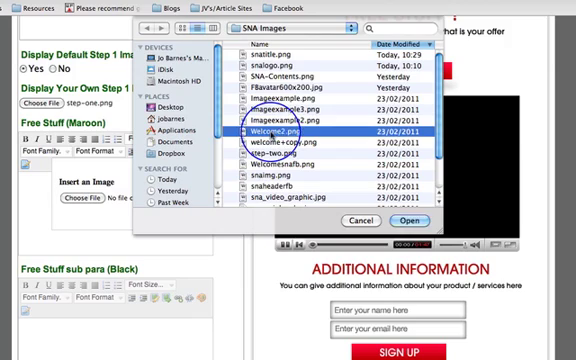
{"action": "left_click", "coordinate": [362, 220]}
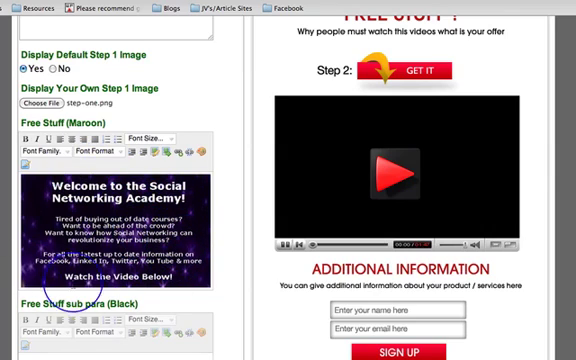
Step: Upload step-two.png as the custom Step 2 image and move to the Video Embed Code field
{"action": "scroll", "scroll_direction": "down", "scroll_amount": 3}
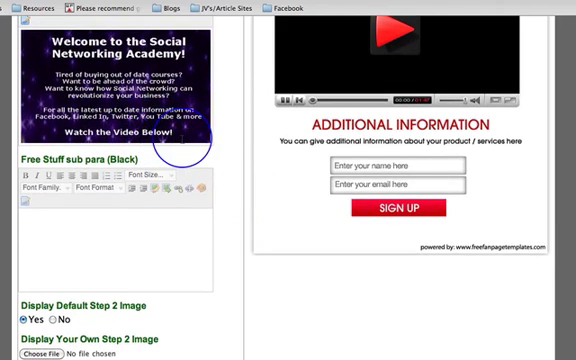
{"action": "scroll", "scroll_direction": "down", "scroll_amount": 3}
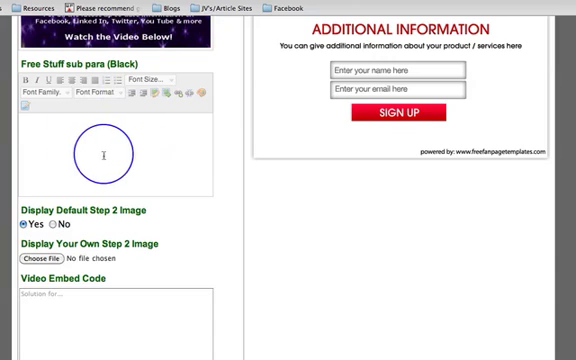
{"action": "scroll", "scroll_direction": "down", "scroll_amount": 3}
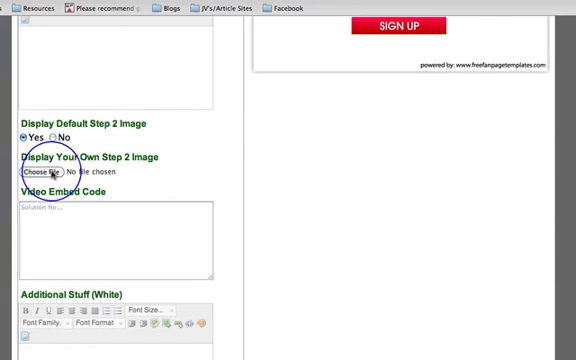
{"action": "left_click", "coordinate": [38, 176]}
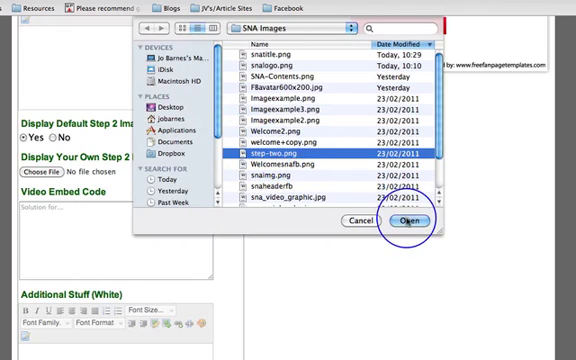
{"action": "left_click", "coordinate": [408, 222]}
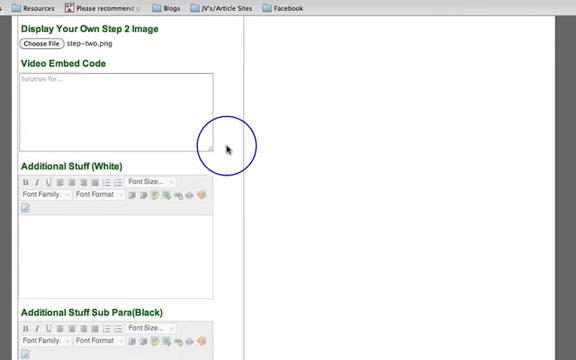
{"action": "left_click", "coordinate": [116, 104]}
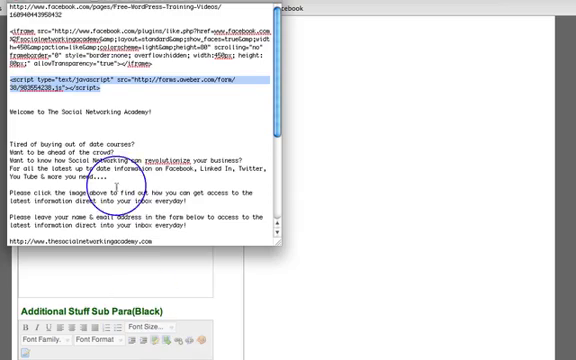
{"action": "scroll", "scroll_direction": "down", "scroll_amount": 3}
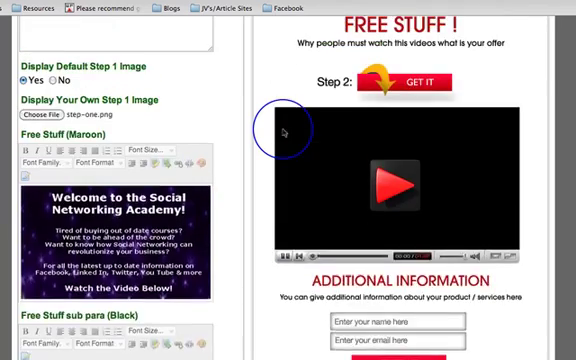
Step: Enter centred 'Test Test' text in the Additional Stuff (White) editor via the toolbar
{"action": "scroll", "scroll_direction": "down", "scroll_amount": 3}
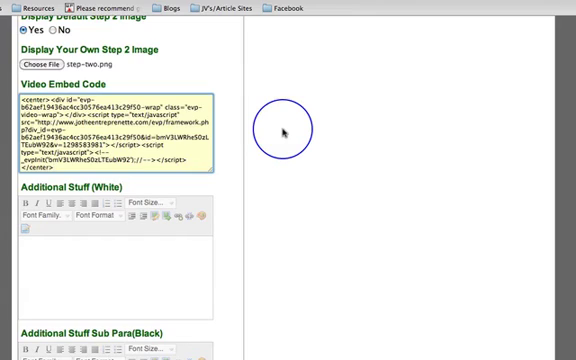
{"action": "scroll", "scroll_direction": "down", "scroll_amount": 3}
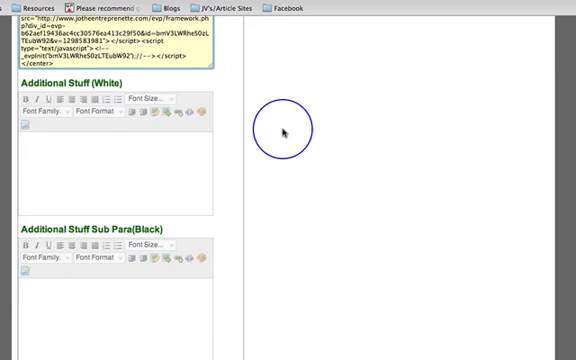
{"action": "left_click", "coordinate": [116, 156]}
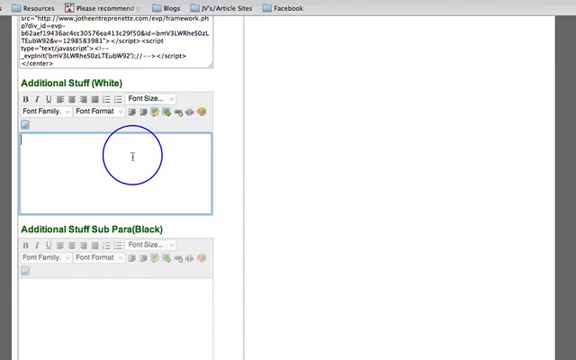
{"action": "type", "text": "Test Test"}
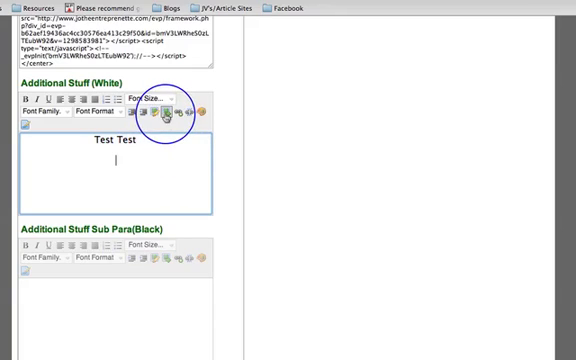
{"action": "left_click", "coordinate": [156, 110]}
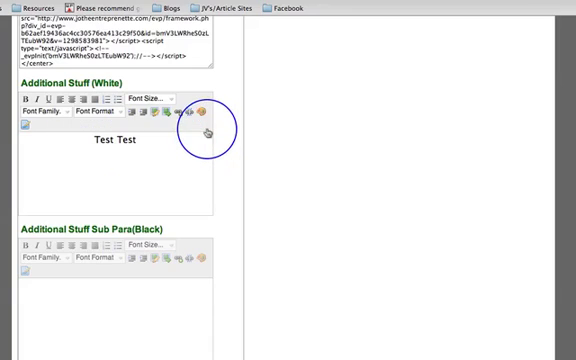
{"action": "scroll", "scroll_direction": "down", "scroll_amount": 3}
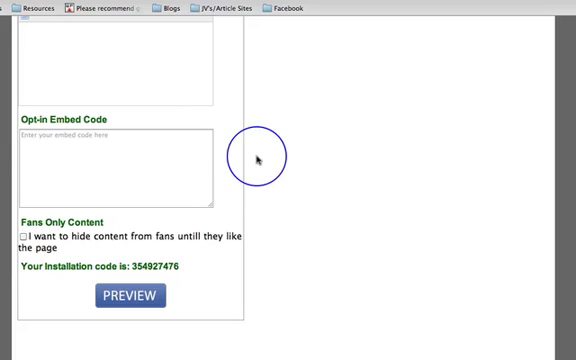
Step: Bring up the TextEdit notes and scroll to the AWeber form embed script
{"action": "left_click", "coordinate": [116, 160]}
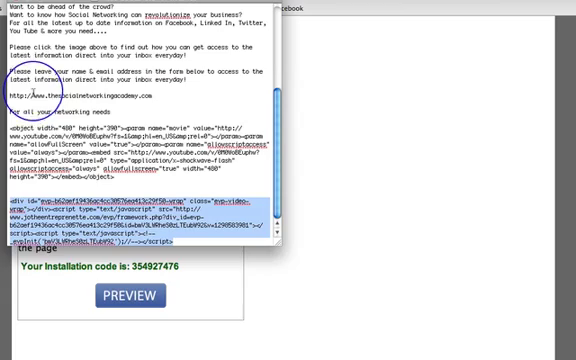
{"action": "scroll", "scroll_direction": "up", "scroll_amount": 3}
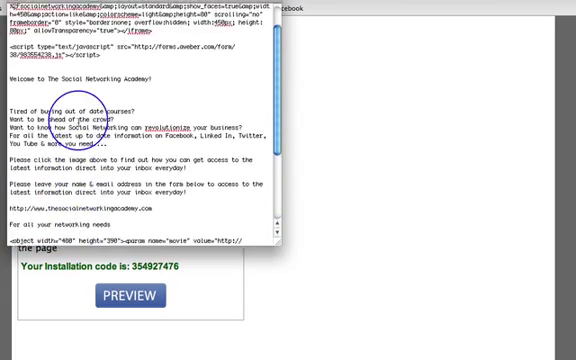
{"action": "scroll", "scroll_direction": "up", "scroll_amount": 3}
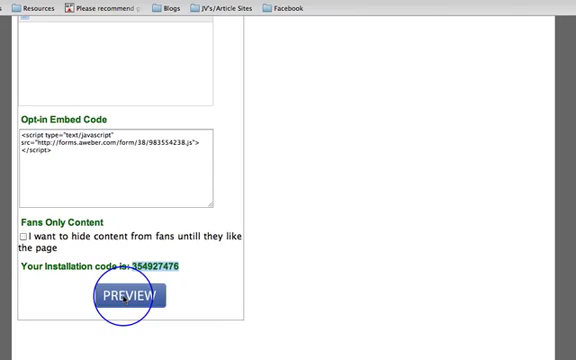
Step: Preview the rendered fan page, reviewing banner, welcome graphic, video and sign-up form
{"action": "left_click", "coordinate": [128, 296]}
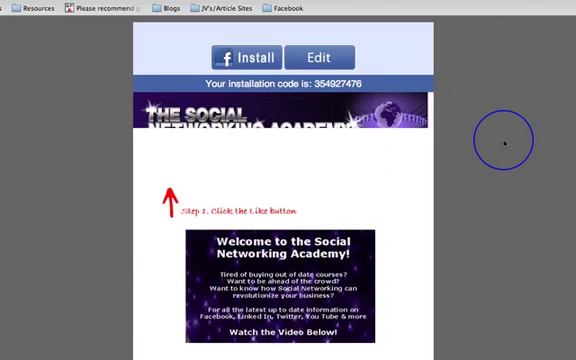
{"action": "scroll", "scroll_direction": "down", "scroll_amount": 3}
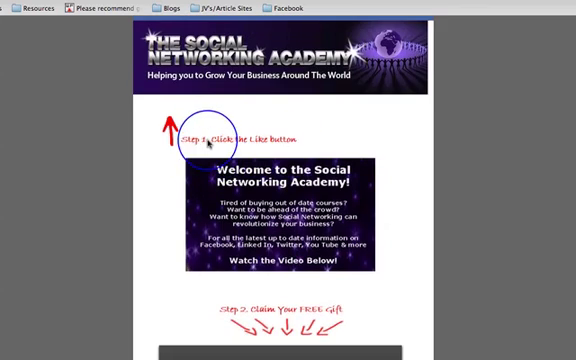
{"action": "scroll", "scroll_direction": "down", "scroll_amount": 3}
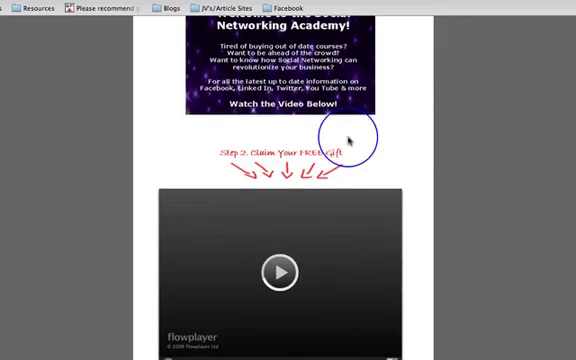
{"action": "scroll", "scroll_direction": "down", "scroll_amount": 3}
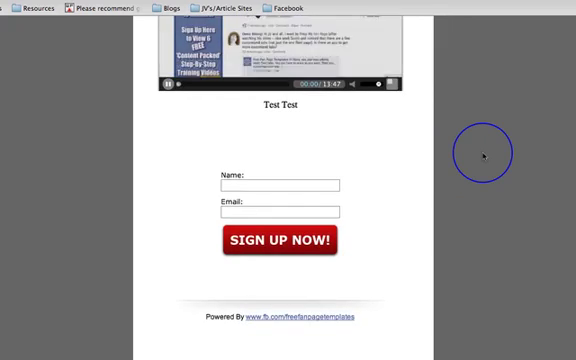
{"action": "scroll", "scroll_direction": "up", "scroll_amount": 3}
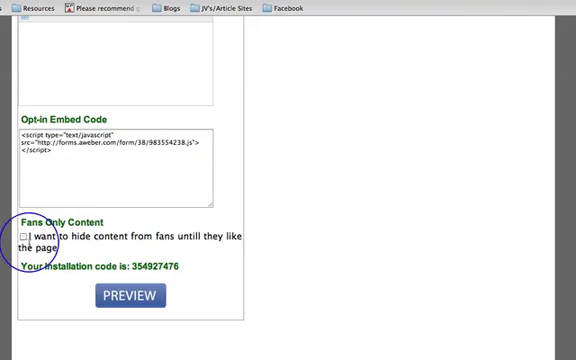
Step: Enable hiding content until visitors like the page, then review the editor down to the installation code
{"action": "left_click", "coordinate": [28, 236]}
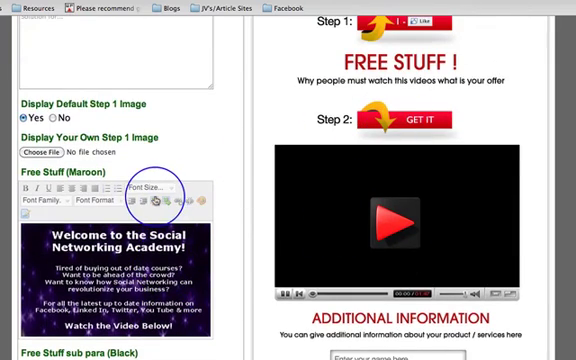
{"action": "scroll", "scroll_direction": "down", "scroll_amount": 3}
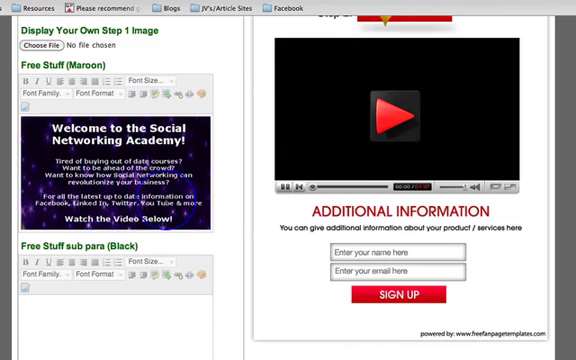
{"action": "scroll", "scroll_direction": "down", "scroll_amount": 3}
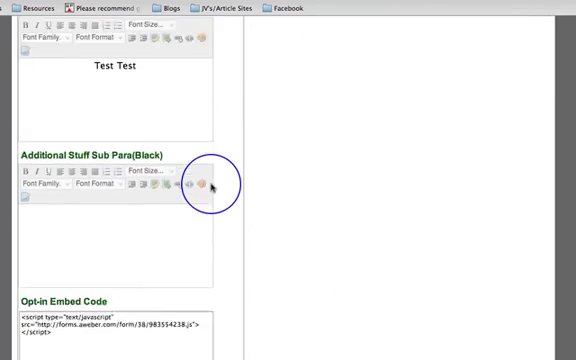
{"action": "scroll", "scroll_direction": "down", "scroll_amount": 3}
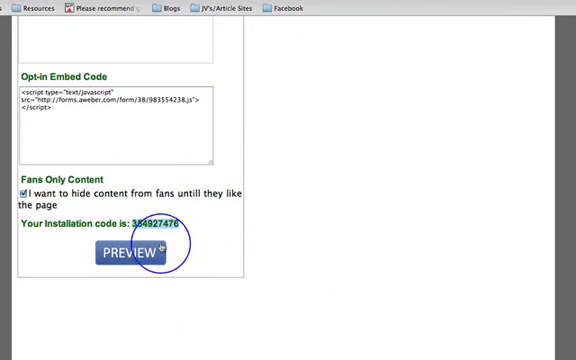
{"action": "left_click", "coordinate": [148, 252]}
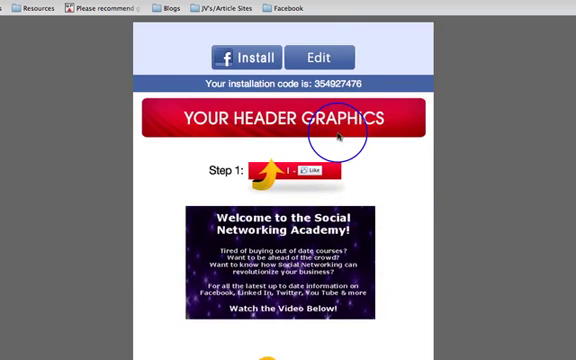
{"action": "mouse_move", "coordinate": [336, 56]}
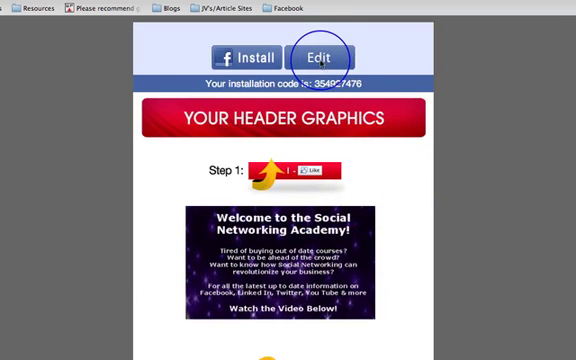
{"action": "left_click", "coordinate": [328, 56]}
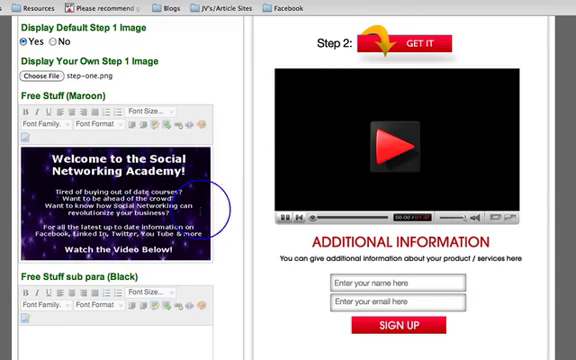
{"action": "scroll", "scroll_direction": "down", "scroll_amount": 3}
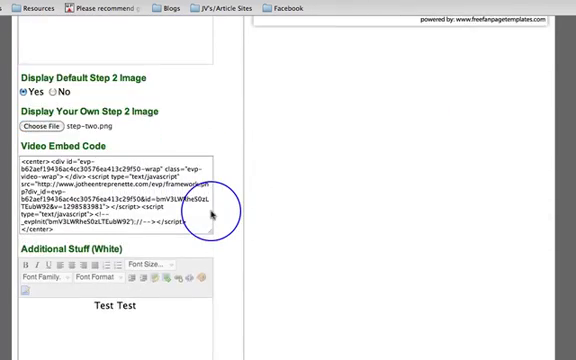
{"action": "scroll", "scroll_direction": "down", "scroll_amount": 3}
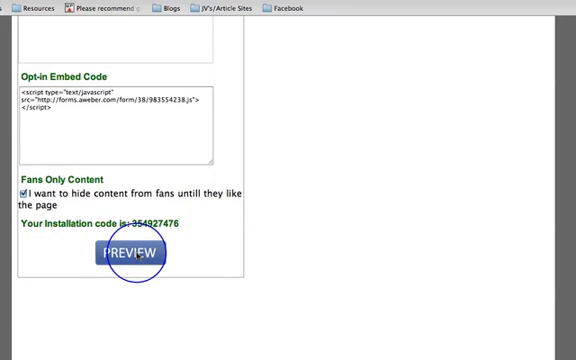
{"action": "left_click", "coordinate": [132, 252]}
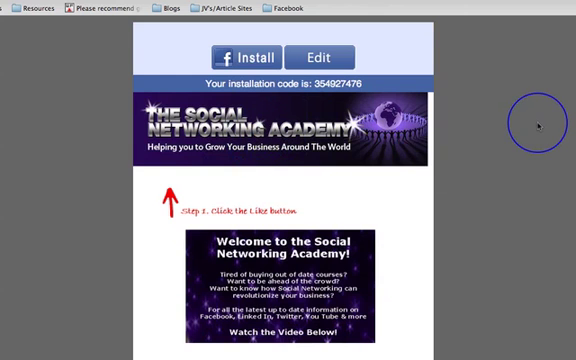
{"action": "scroll", "scroll_direction": "down", "scroll_amount": 3}
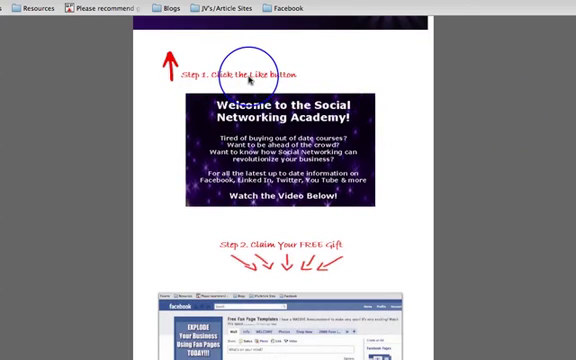
{"action": "scroll", "scroll_direction": "down", "scroll_amount": 3}
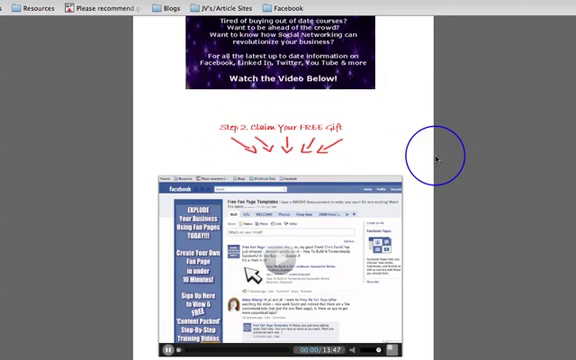
{"action": "scroll", "scroll_direction": "down", "scroll_amount": 3}
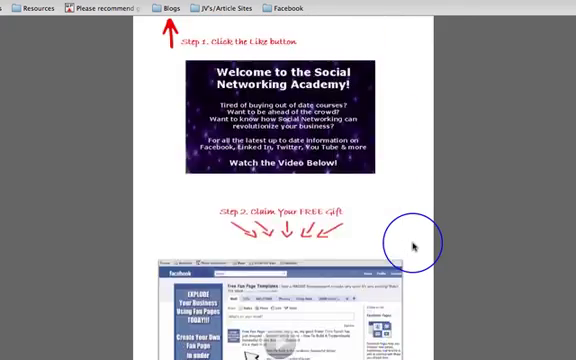
{"action": "scroll", "scroll_direction": "up", "scroll_amount": 3}
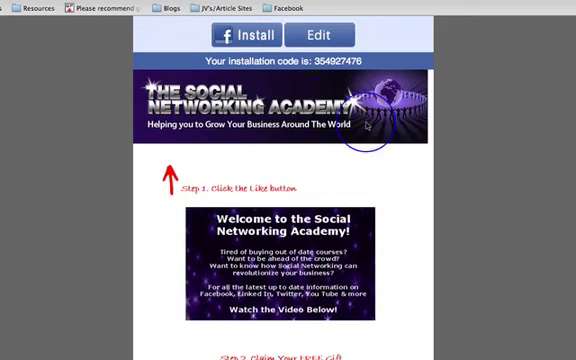
{"action": "scroll", "scroll_direction": "down", "scroll_amount": 3}
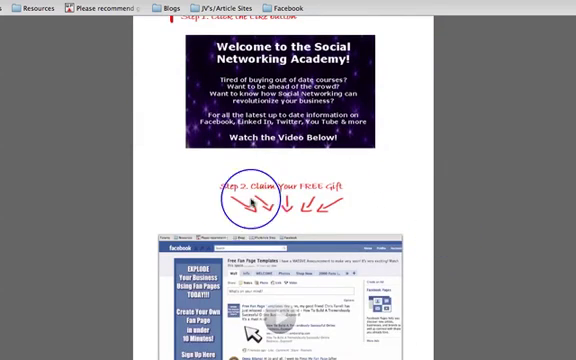
{"action": "mouse_move", "coordinate": [464, 244]}
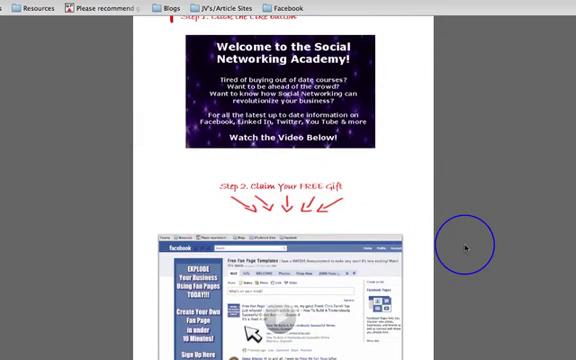
{"action": "scroll", "scroll_direction": "up", "scroll_amount": 3}
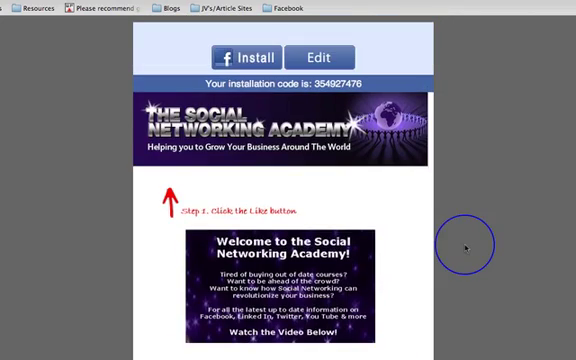
{"action": "mouse_move", "coordinate": [246, 56]}
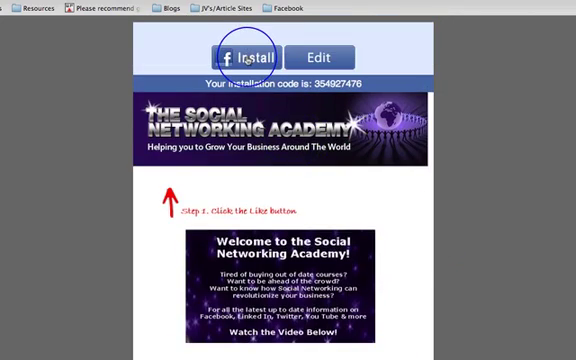
Step: Install the template by adding iFrames to the Coffee Club Facebook page
{"action": "left_click", "coordinate": [248, 56]}
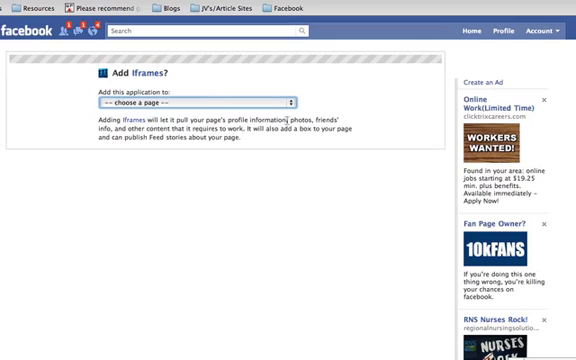
{"action": "left_click", "coordinate": [192, 98]}
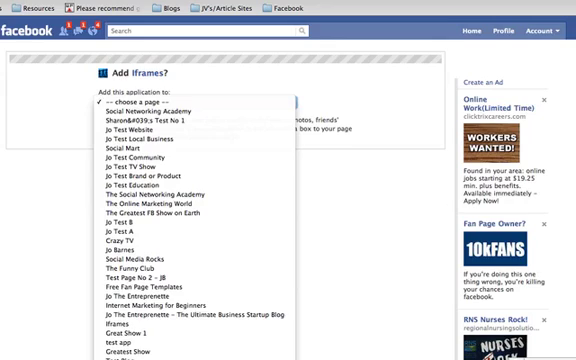
{"action": "left_click", "coordinate": [192, 100]}
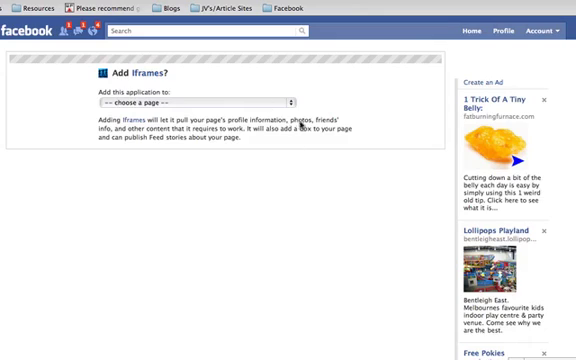
{"action": "left_click", "coordinate": [196, 100]}
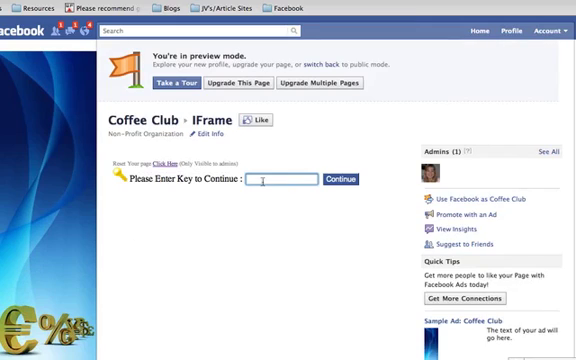
{"action": "type", "text": "354927476"}
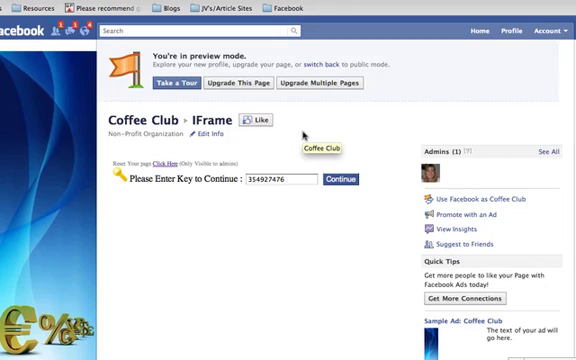
{"action": "mouse_move", "coordinate": [356, 146]}
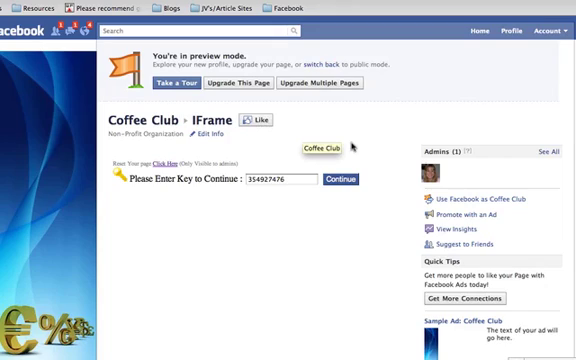
{"action": "left_click", "coordinate": [352, 180]}
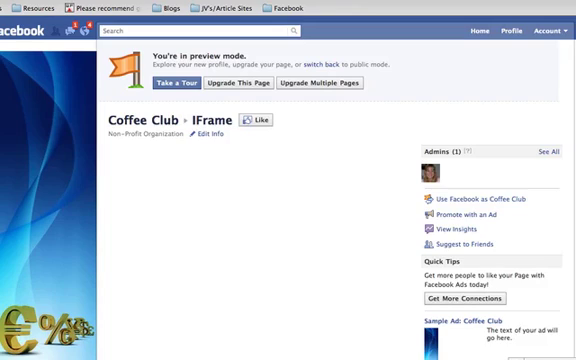
{"action": "mouse_move", "coordinate": [384, 80]}
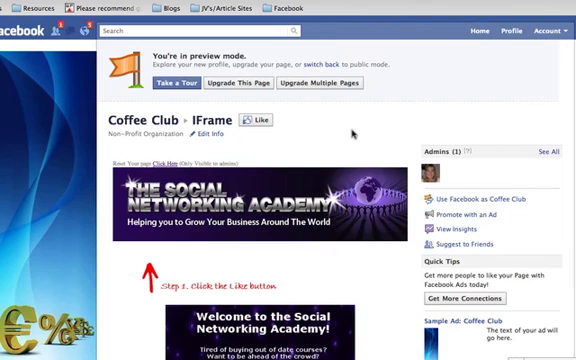
{"action": "mouse_move", "coordinate": [348, 132]}
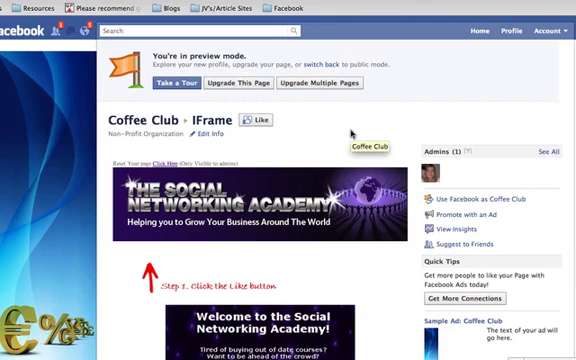
Step: Scroll through the Social Networking Academy template in the Coffee Club IFrame tab and return to the top
{"action": "scroll", "scroll_direction": "down", "scroll_amount": 3}
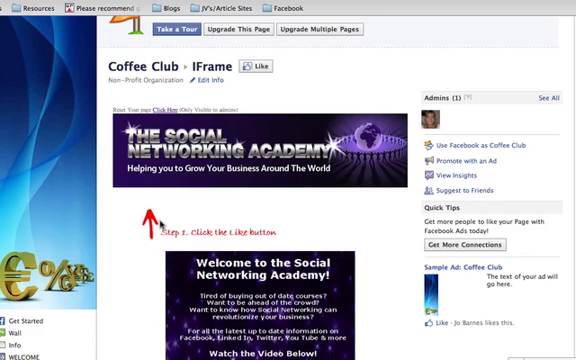
{"action": "mouse_move", "coordinate": [324, 184]}
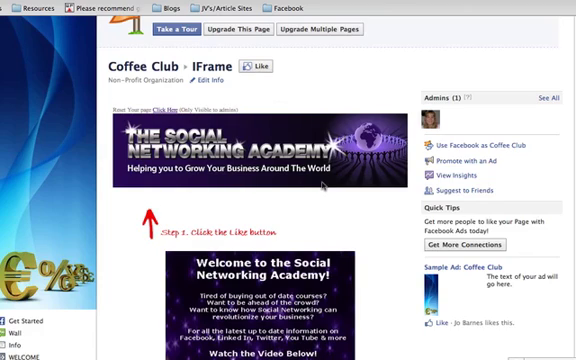
{"action": "scroll", "scroll_direction": "down", "scroll_amount": 3}
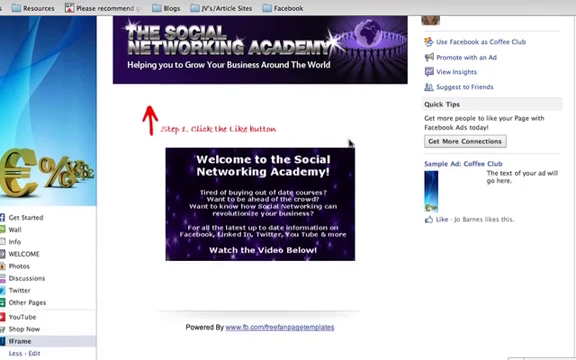
{"action": "scroll", "scroll_direction": "down", "scroll_amount": 3}
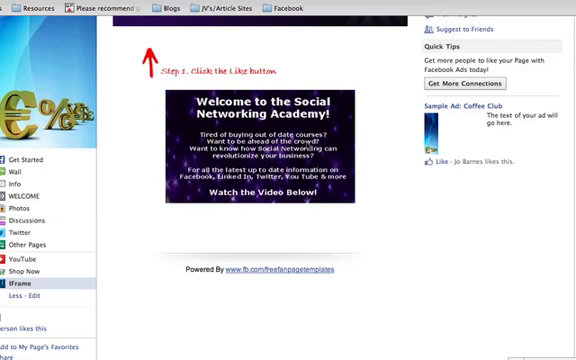
{"action": "scroll", "scroll_direction": "up", "scroll_amount": 3}
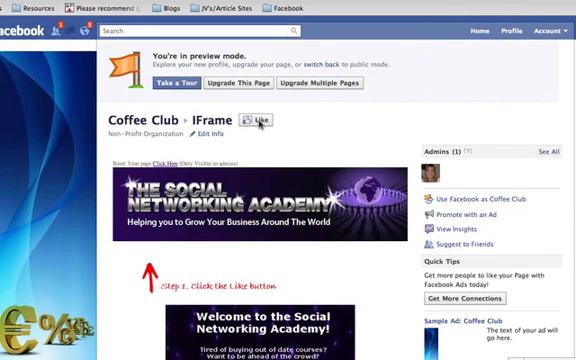
Step: Like the Coffee Club page and review the revealed Step 2 free-gift video and name and email form
{"action": "left_click", "coordinate": [258, 120]}
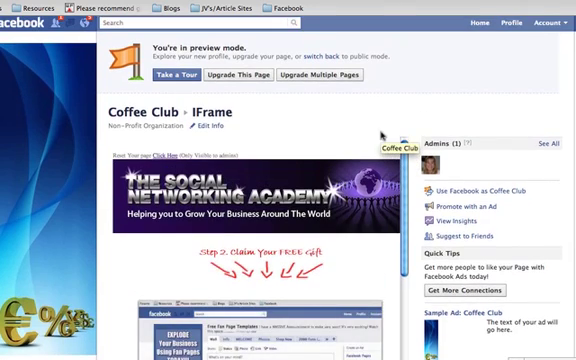
{"action": "scroll", "scroll_direction": "down", "scroll_amount": 3}
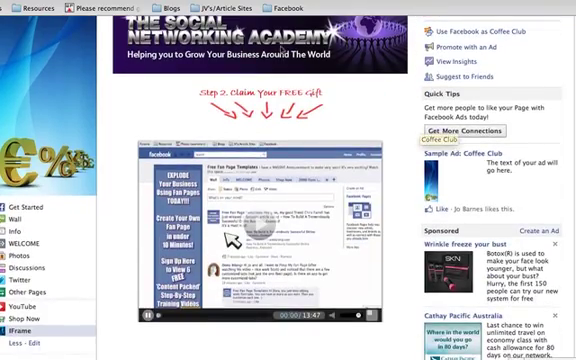
{"action": "scroll", "scroll_direction": "down", "scroll_amount": 3}
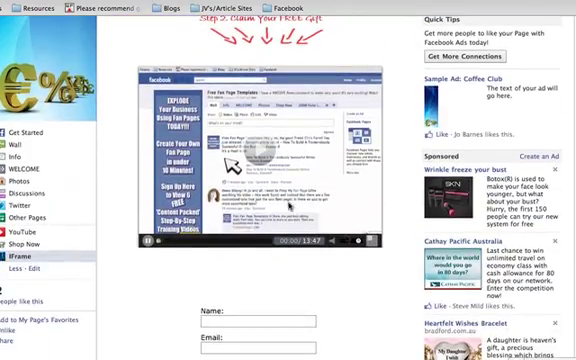
{"action": "scroll", "scroll_direction": "down", "scroll_amount": 3}
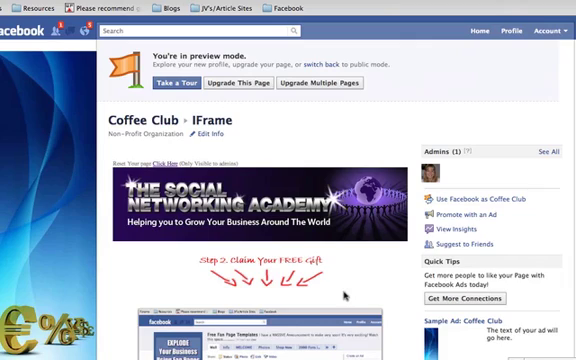
{"action": "mouse_move", "coordinate": [344, 296]}
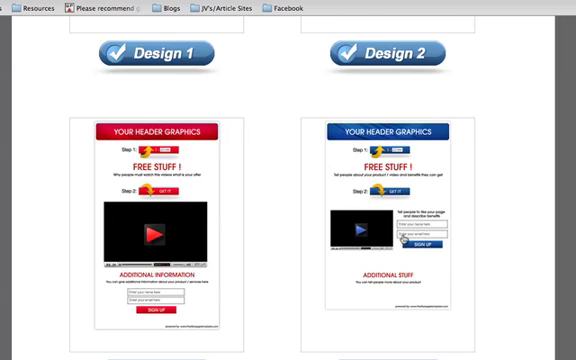
Step: Scroll the Free Fan Page Templates gallery to view Designs 1 through 4
{"action": "scroll", "scroll_direction": "down", "scroll_amount": 3}
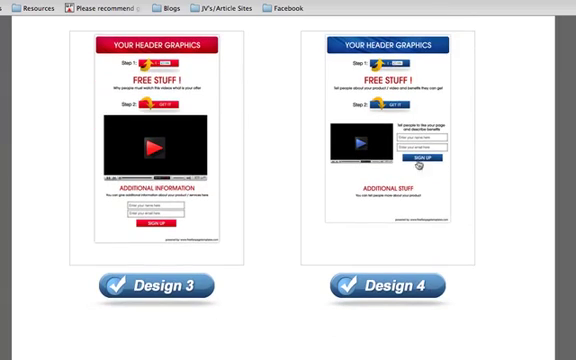